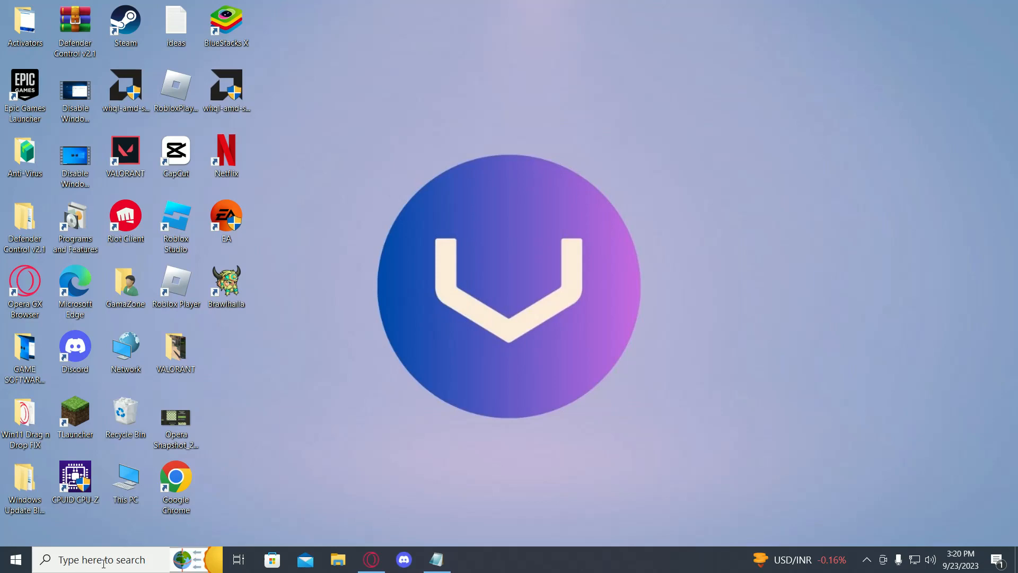
- Search Windows for 'windows features' to bring up Turn Windows features on or off
left_click(97, 558)
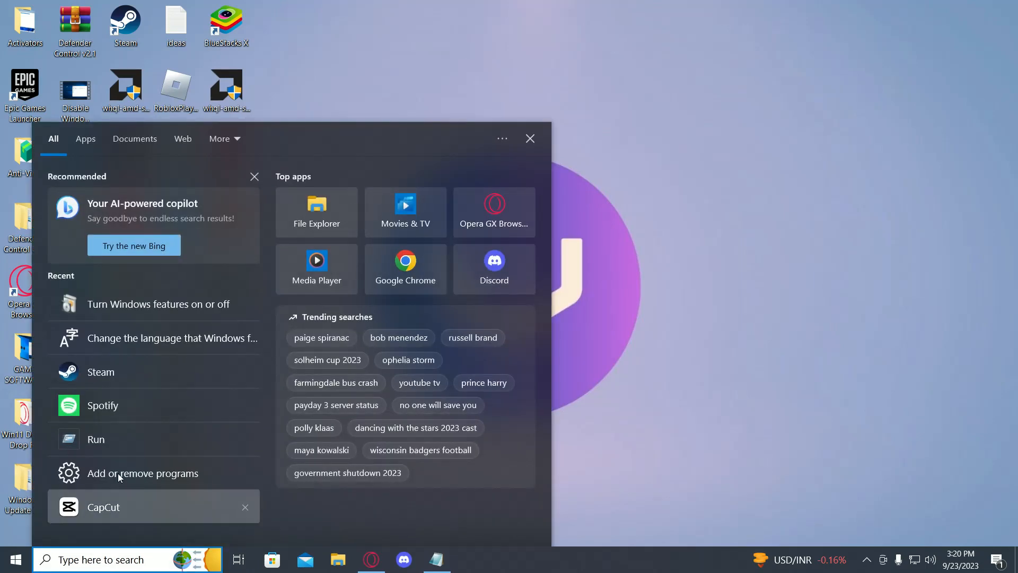
type("word 2013")
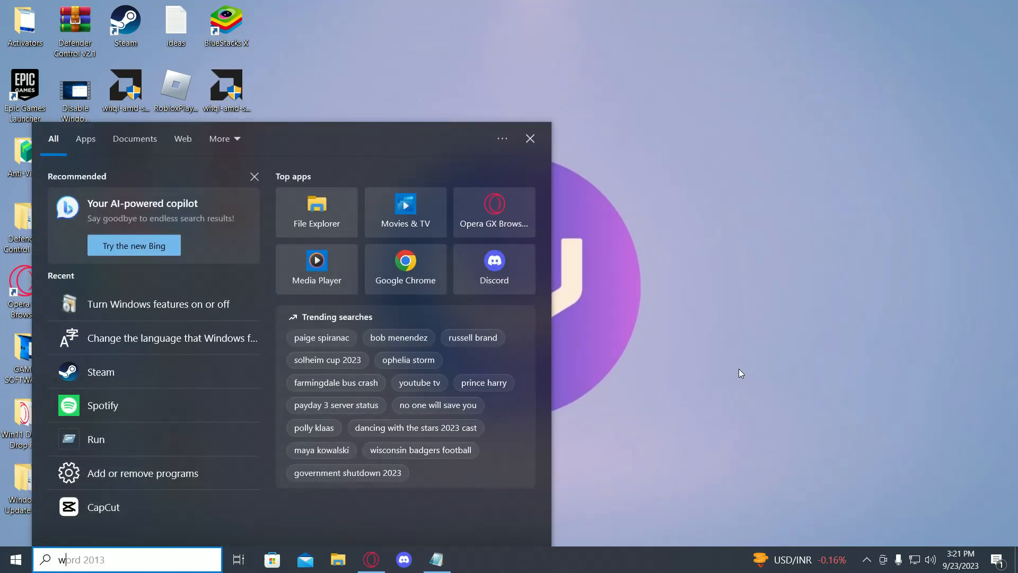
type("windows featu")
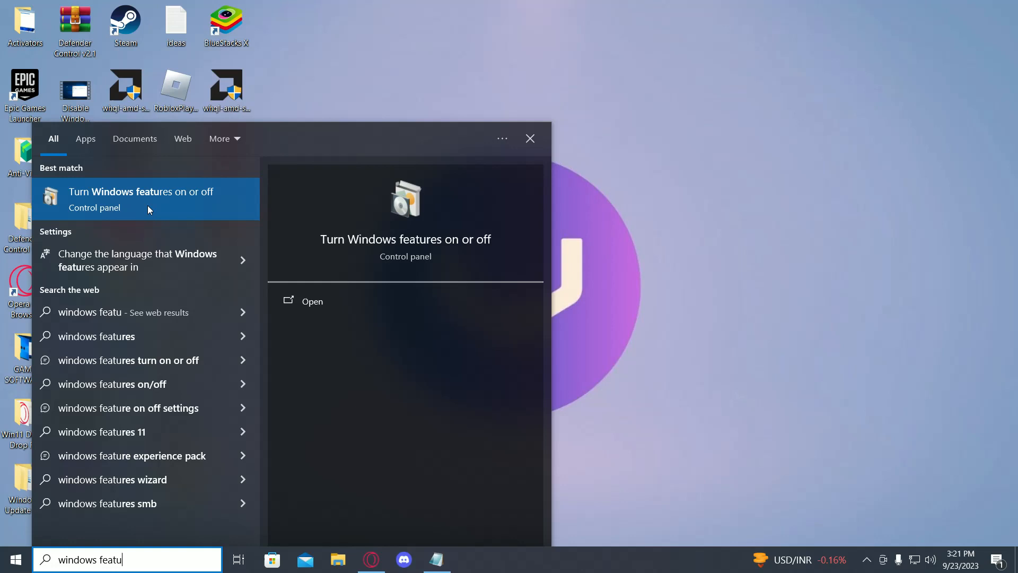
- Open Windows Features, clear Virtual Machine Platform, and apply the changes with OK
left_click(141, 200)
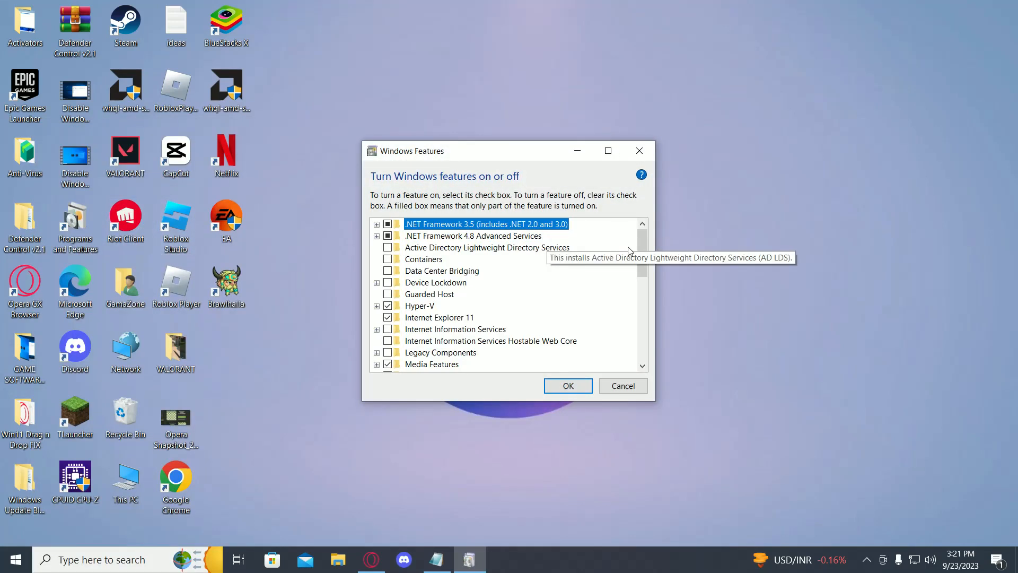
scroll("down", 3)
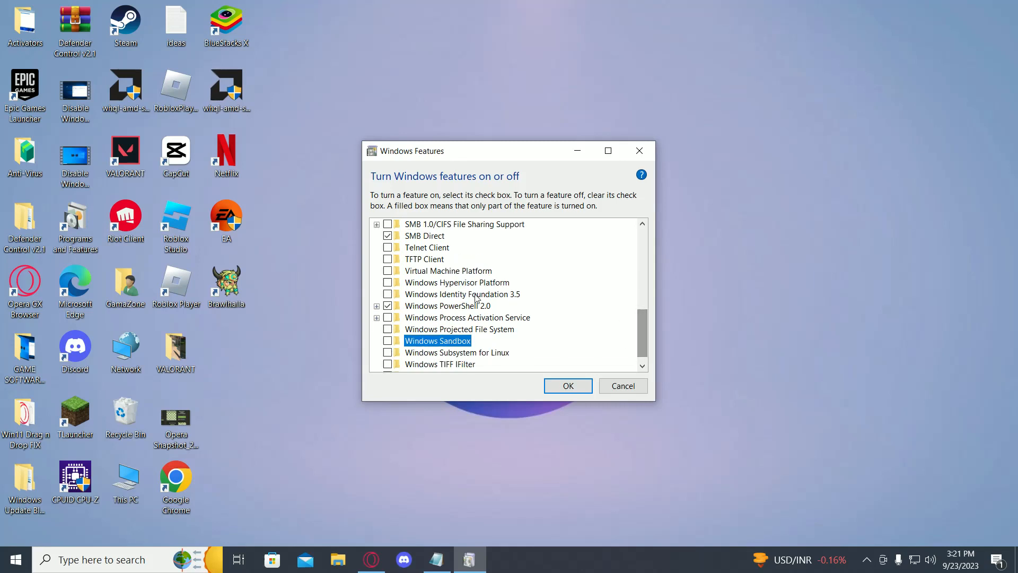
left_click(388, 270)
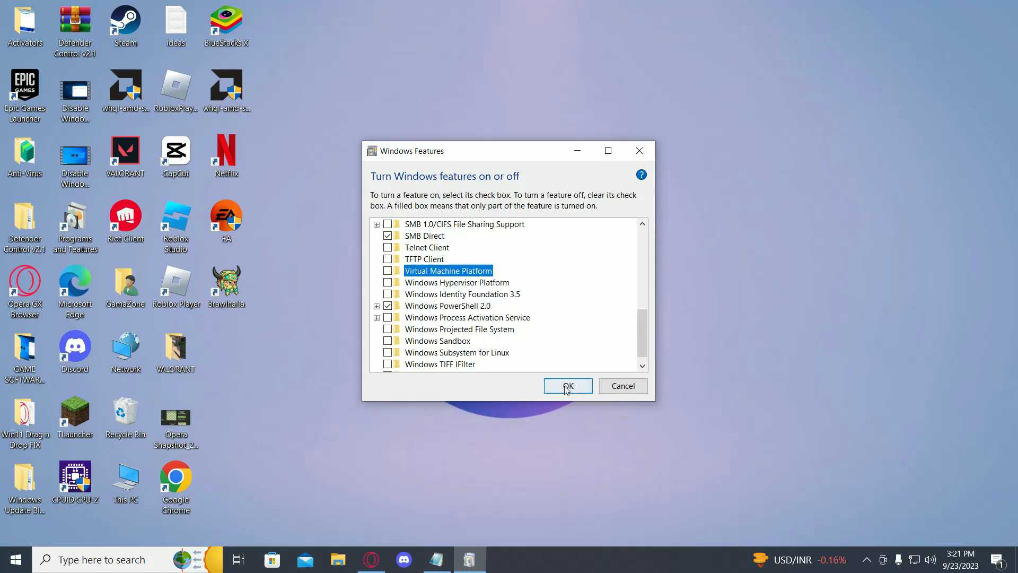
left_click(566, 386)
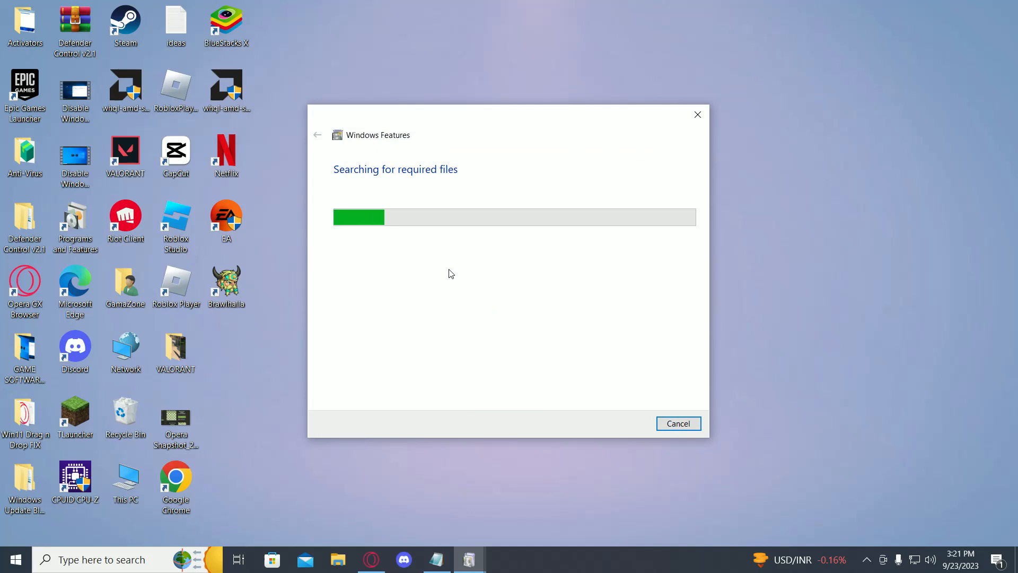